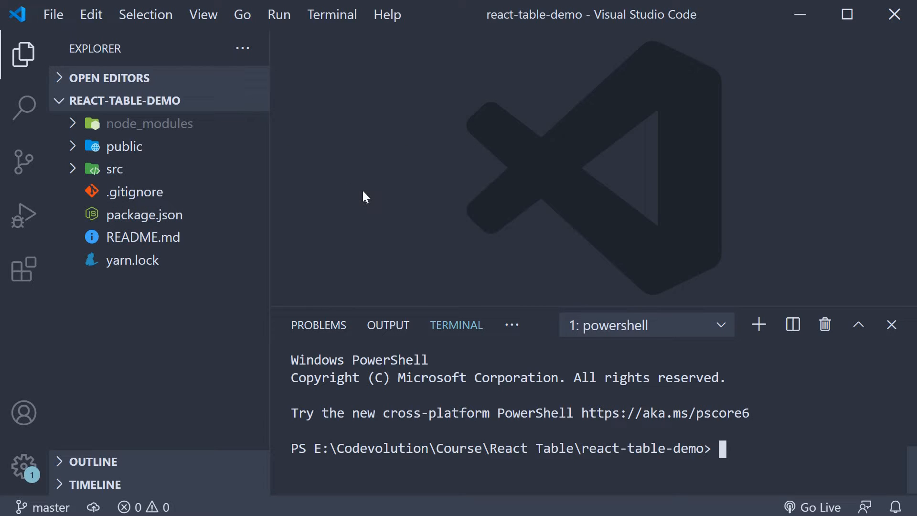
pyautogui.moveTo(123, 173)
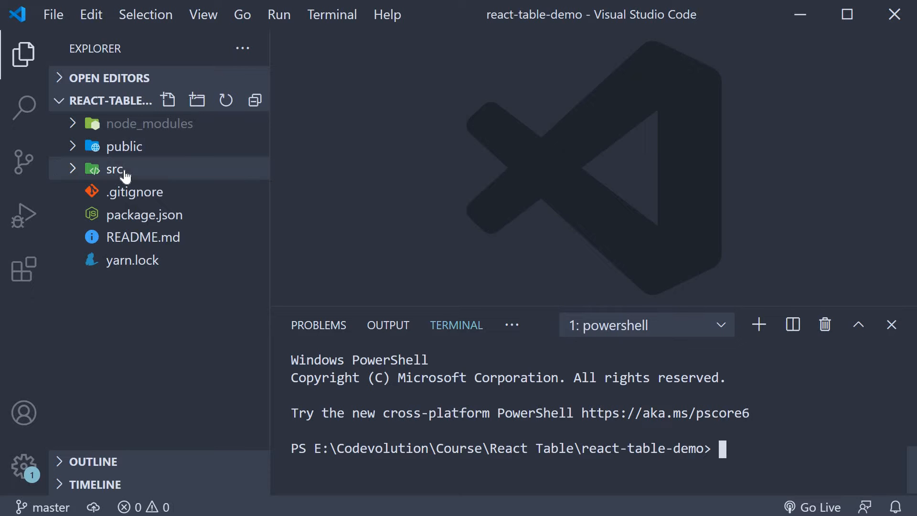
# Create a new folder named components inside src
pyautogui.click(114, 169)
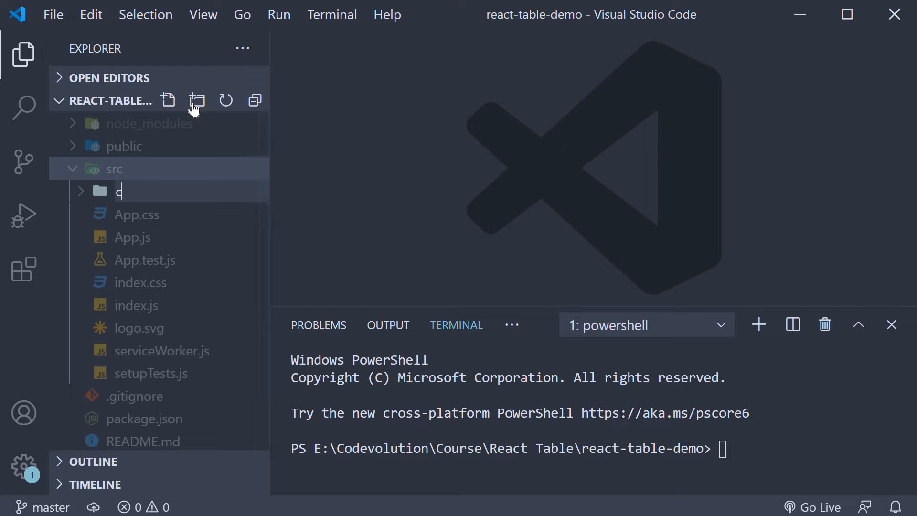
pyautogui.write('components')
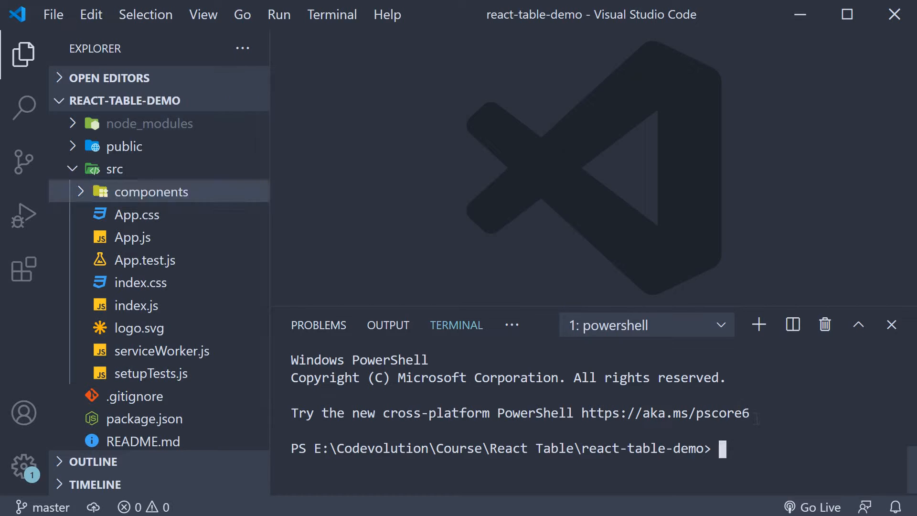
# Install react-table as a dependency by running yarn add react-table in the terminal
pyautogui.write('yarn add rea')
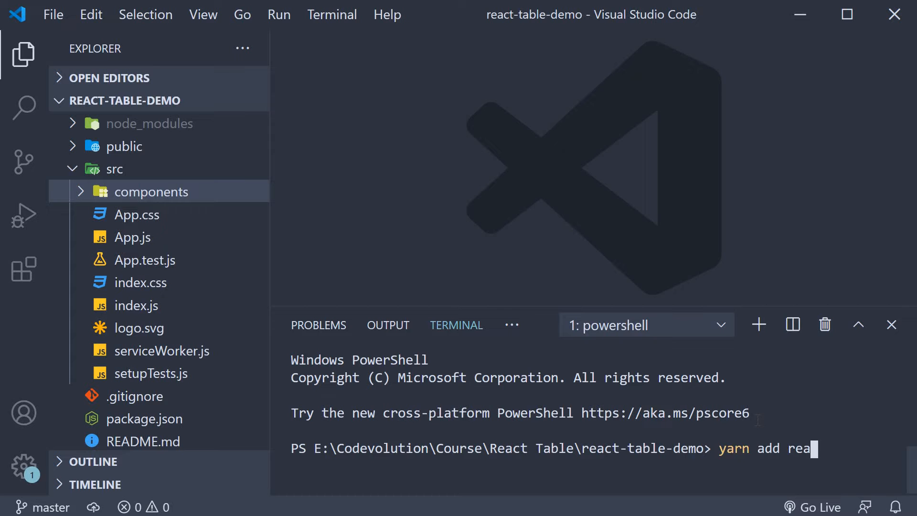
pyautogui.write('ct-table')
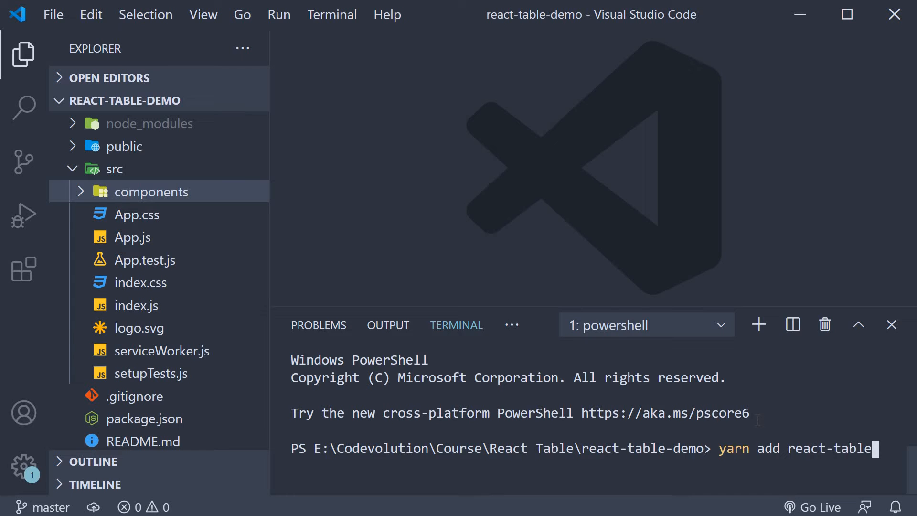
pyautogui.press('Enter')
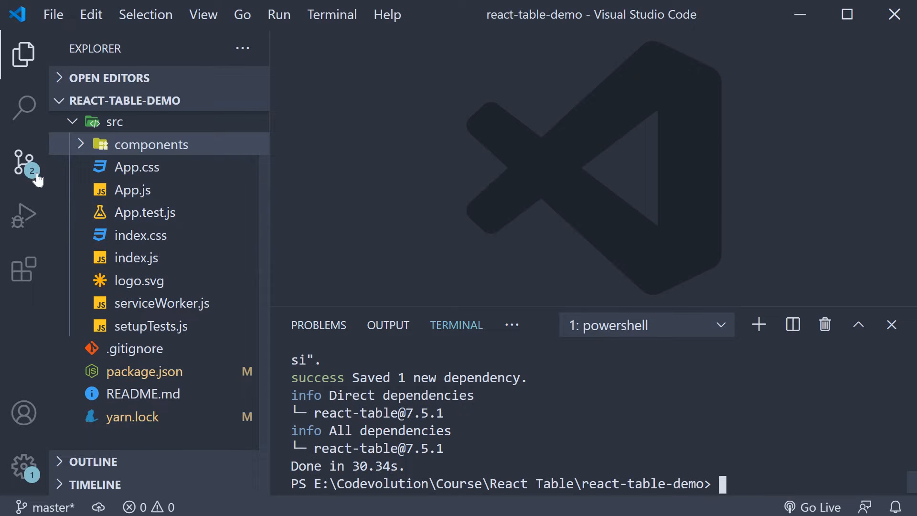
# View the package.json diff in Source Control showing react-table ^7.5.1 added
pyautogui.click(19, 165)
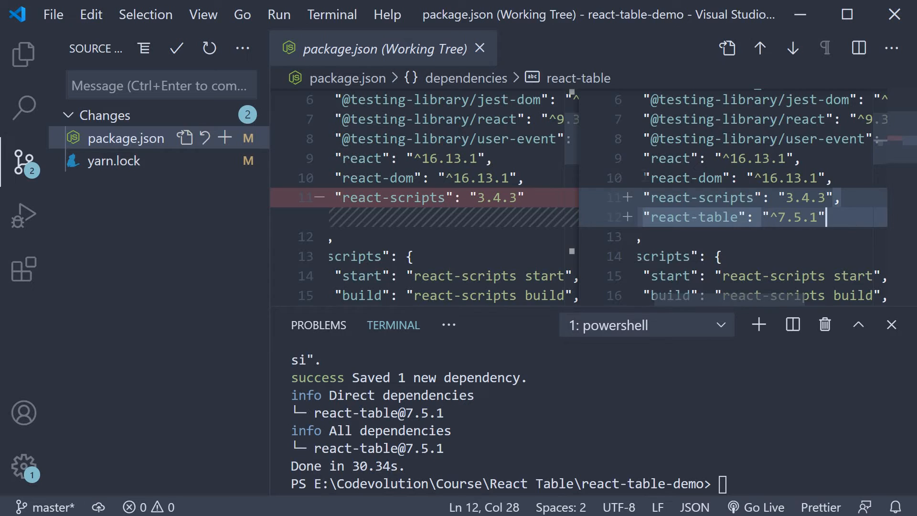
pyautogui.click(482, 47)
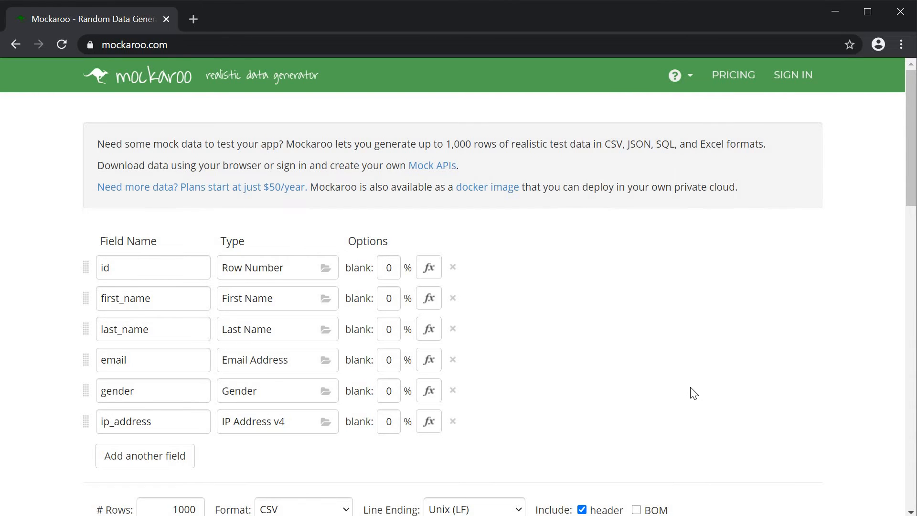
pyautogui.moveTo(605, 283)
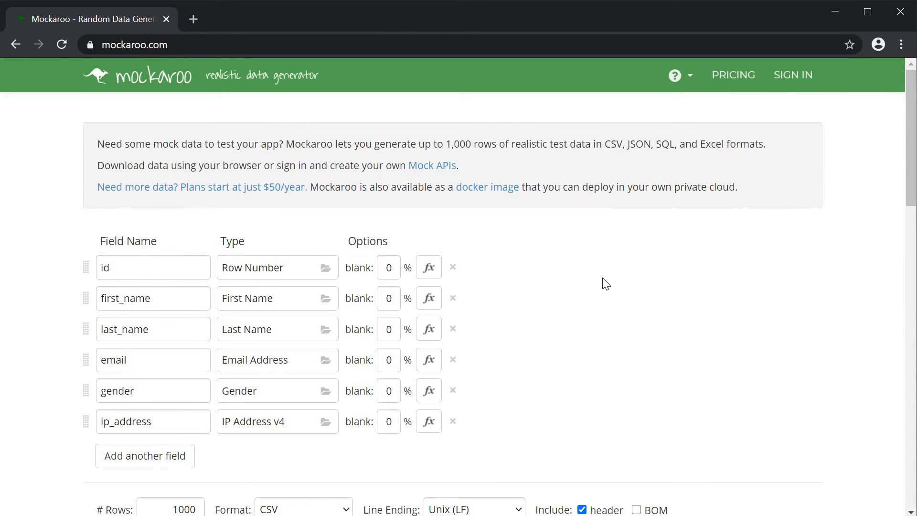
pyautogui.click(136, 44)
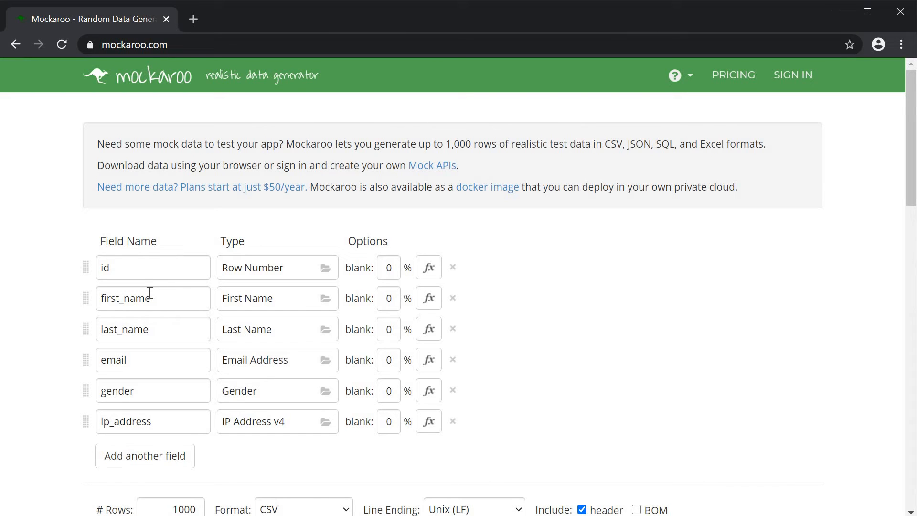
pyautogui.moveTo(188, 299)
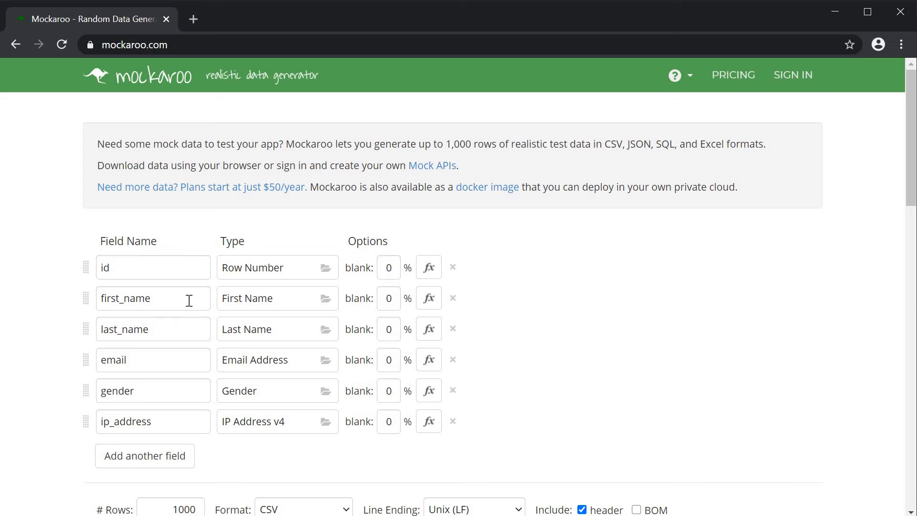
pyautogui.moveTo(181, 268)
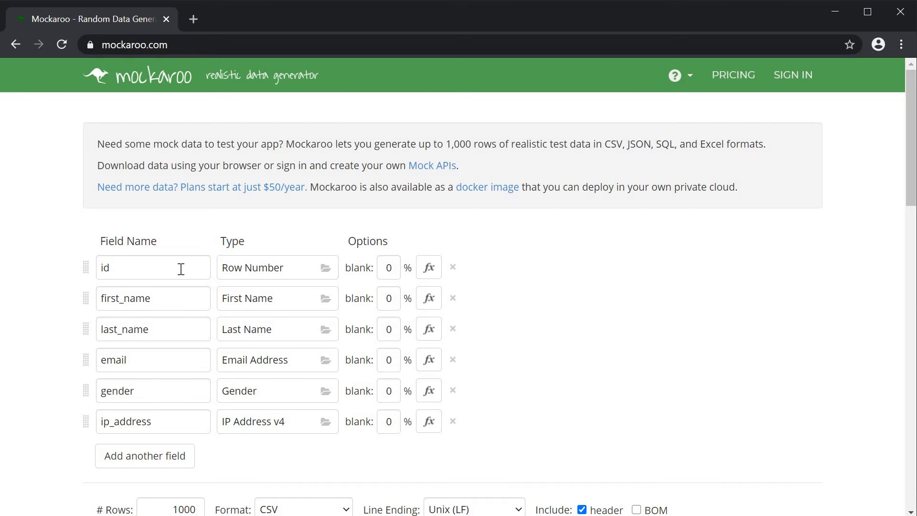
pyautogui.moveTo(235, 277)
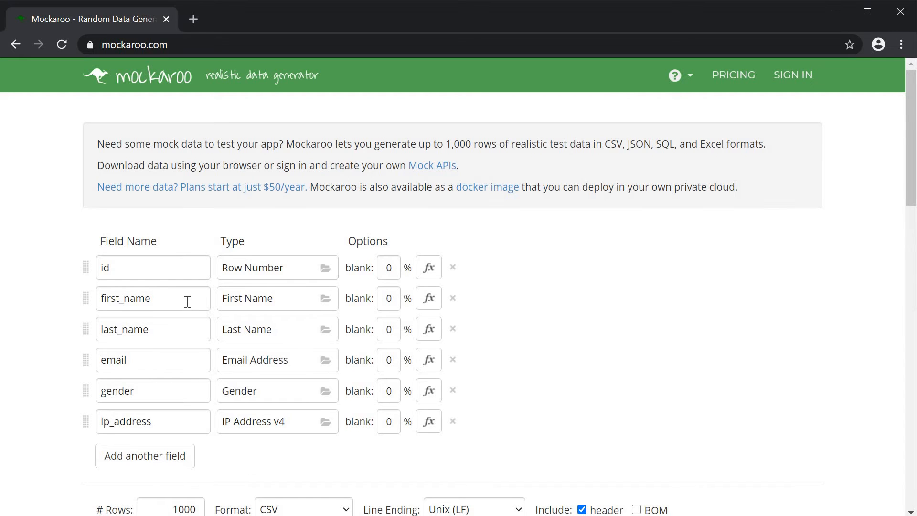
pyautogui.click(153, 298)
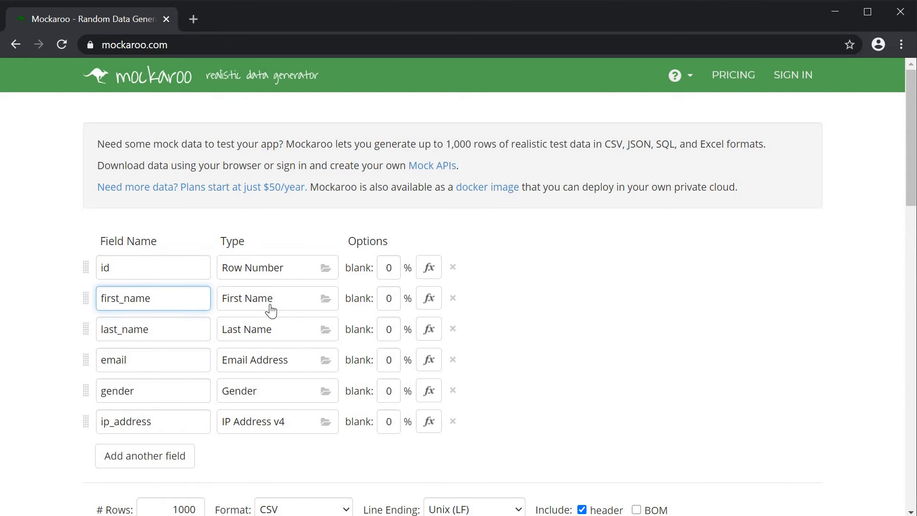
pyautogui.click(153, 329)
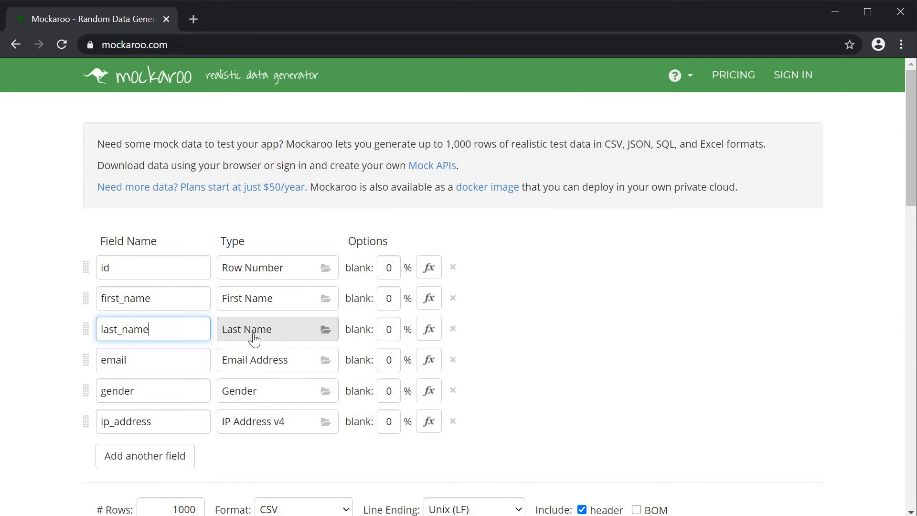
pyautogui.click(153, 359)
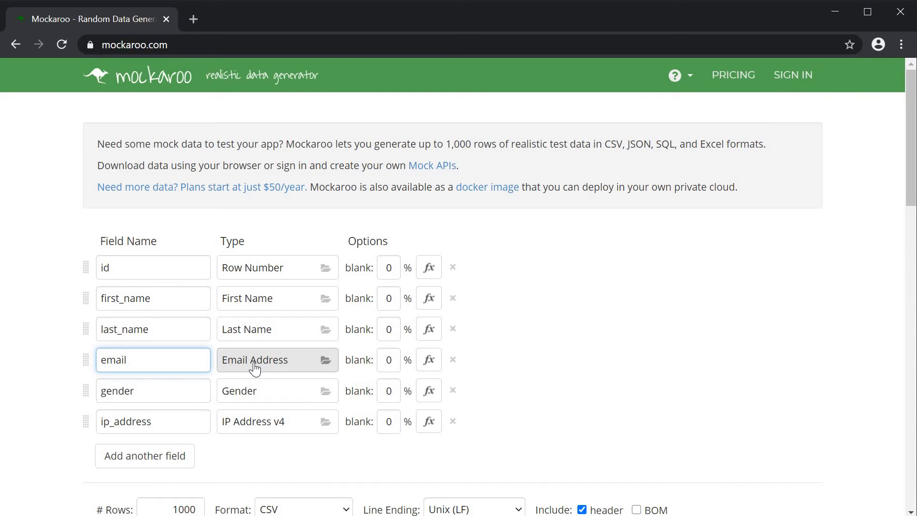
pyautogui.click(152, 359)
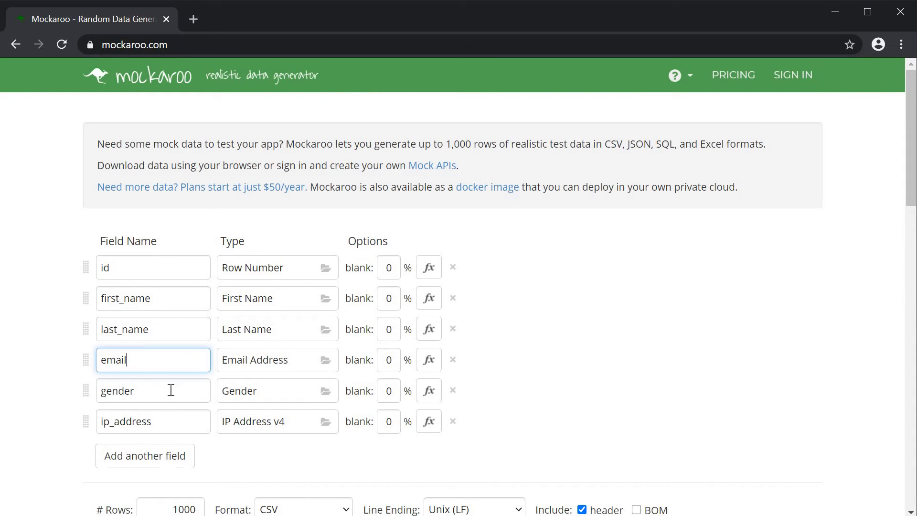
# Rename the gender field to date_of_birth and make it a Datetime field
pyautogui.doubleClick(117, 391)
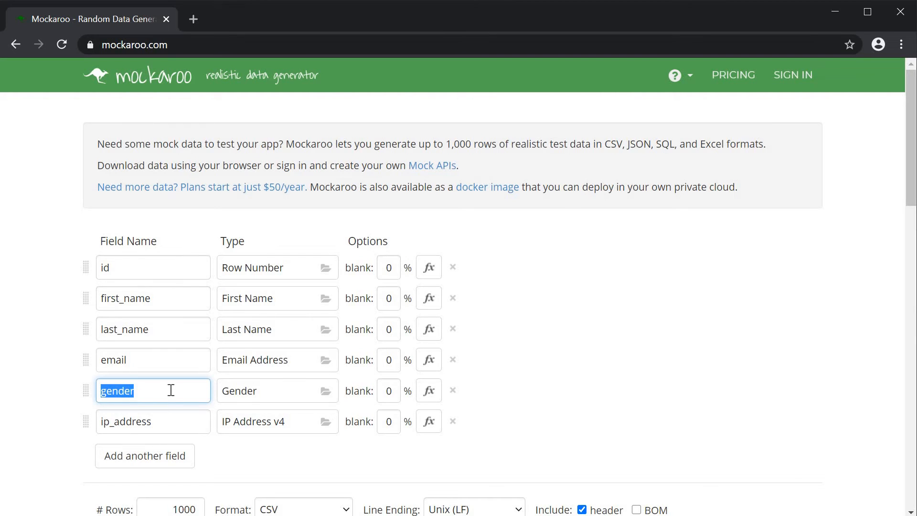
pyautogui.write('date_')
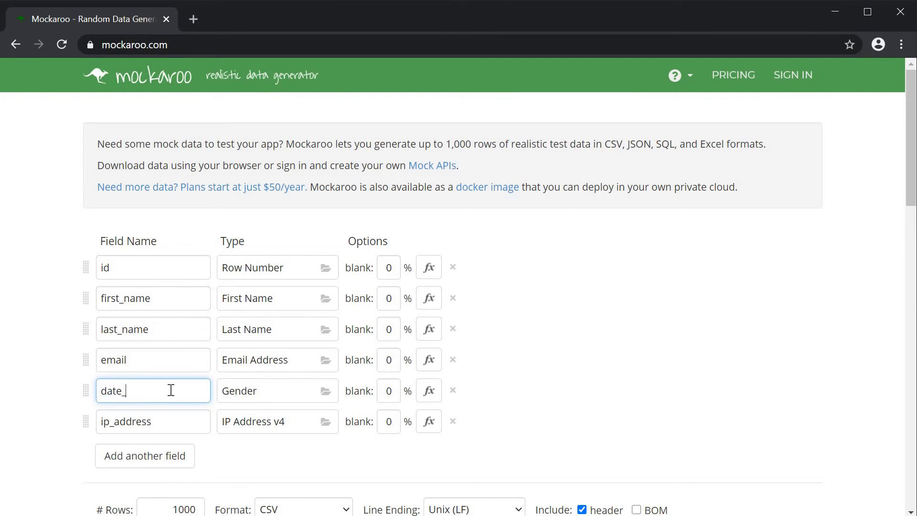
pyautogui.write('of_birth')
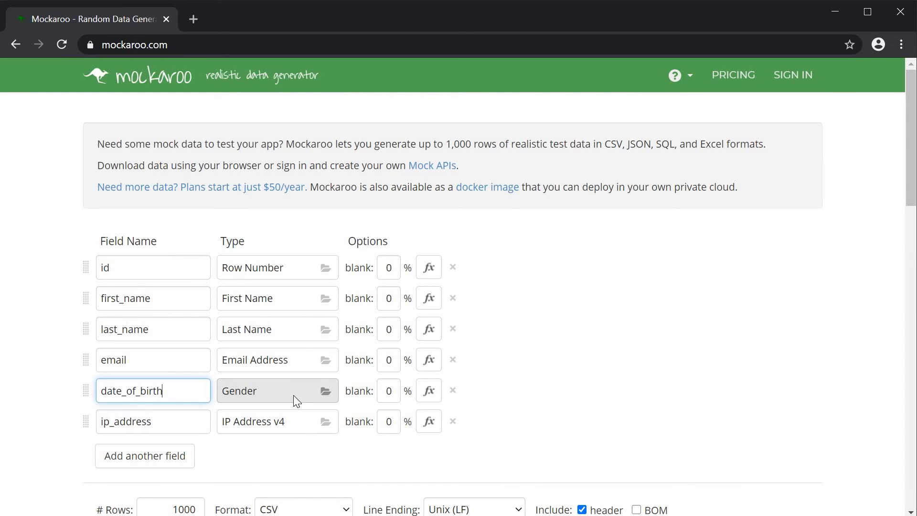
pyautogui.click(269, 390)
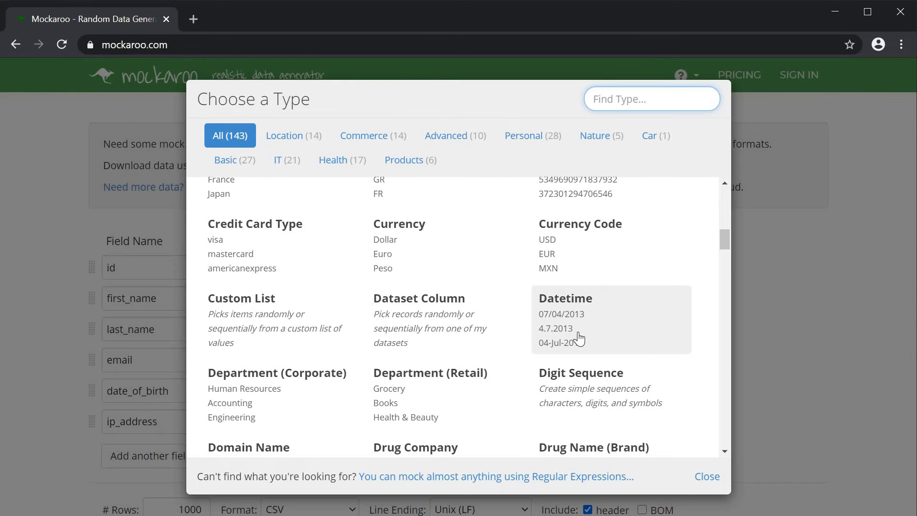
pyautogui.click(579, 327)
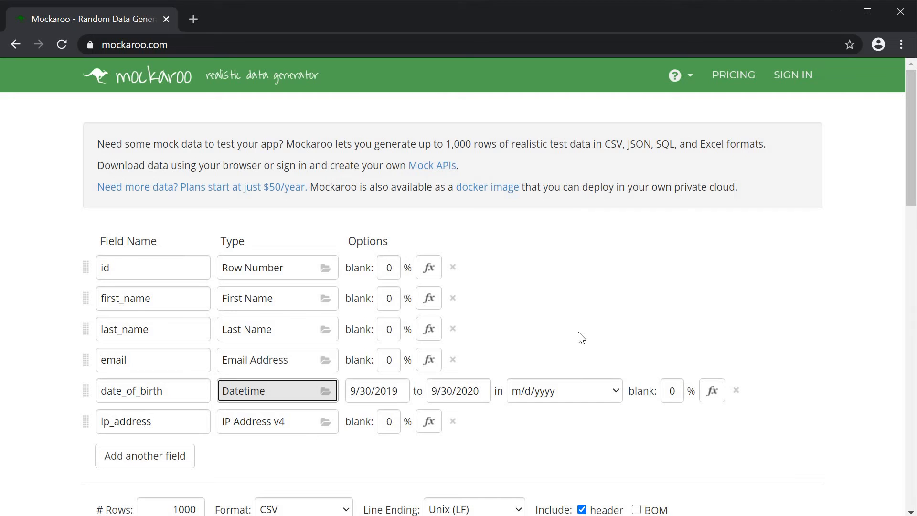
pyautogui.moveTo(399, 361)
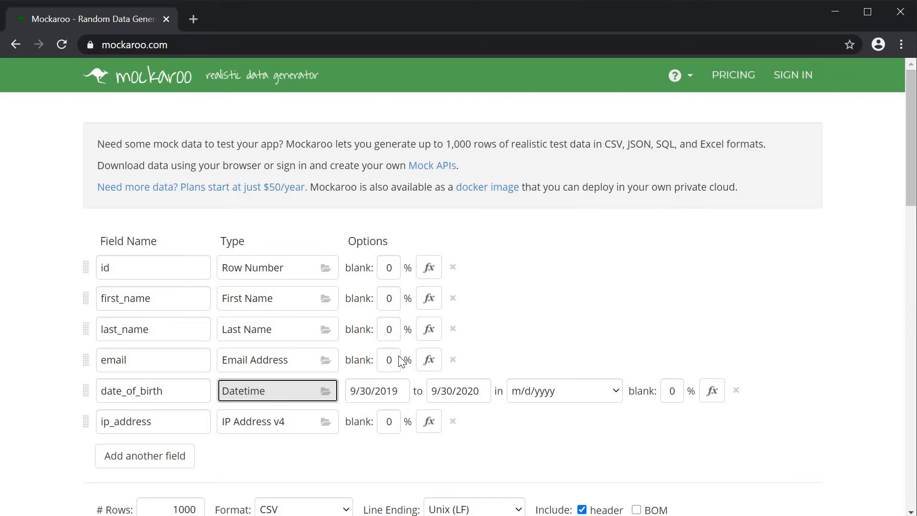
# Set date_of_birth to range from 9/30/1970 to 9/30/2020 in ISO 8601 (UTC) format
pyautogui.click(376, 391)
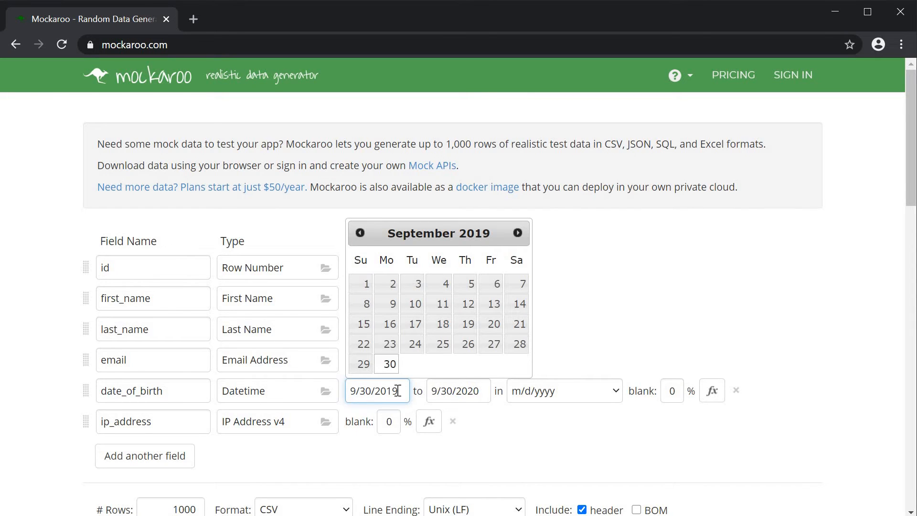
pyautogui.press('Backspace')
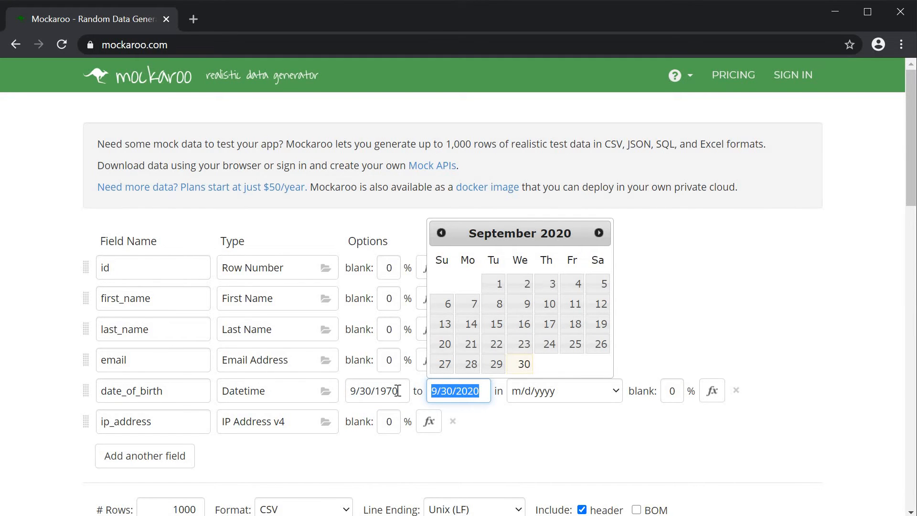
pyautogui.click(563, 391)
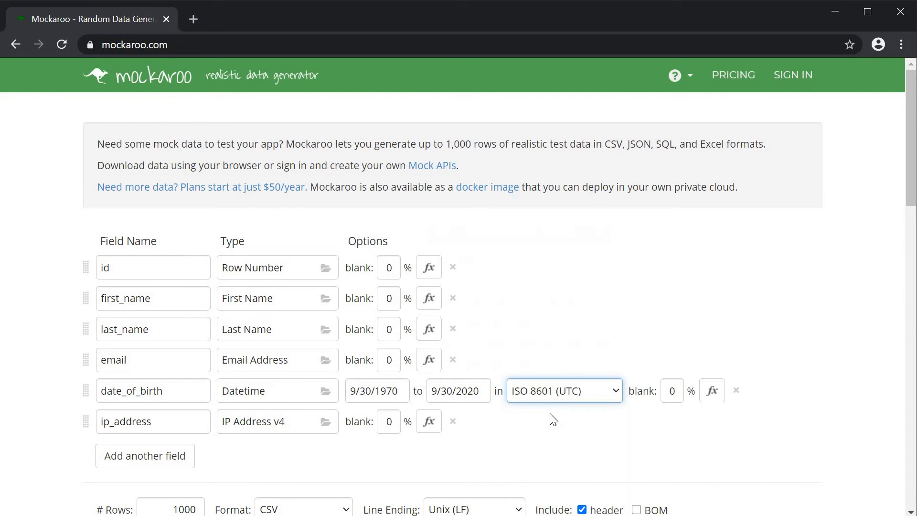
pyautogui.moveTo(535, 431)
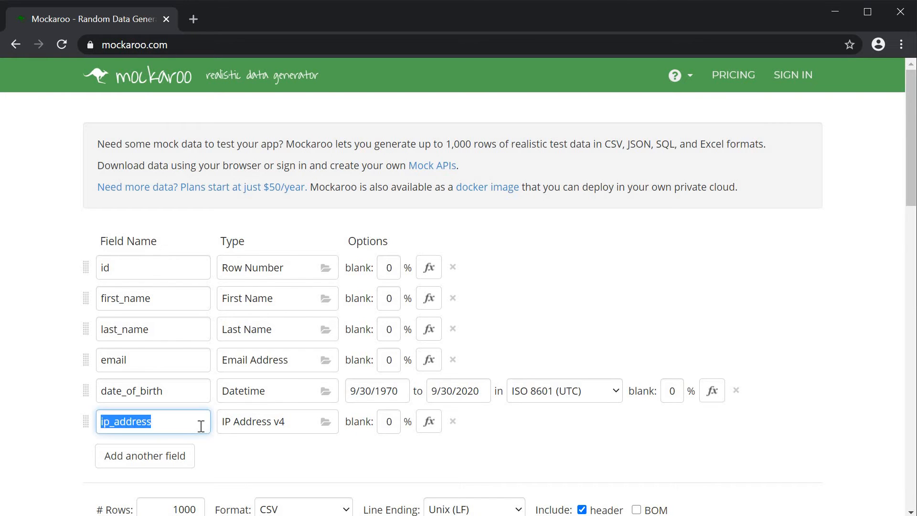
# Name the field age and make it a Number ranging from 18 to 58 with no decimals
pyautogui.write('age')
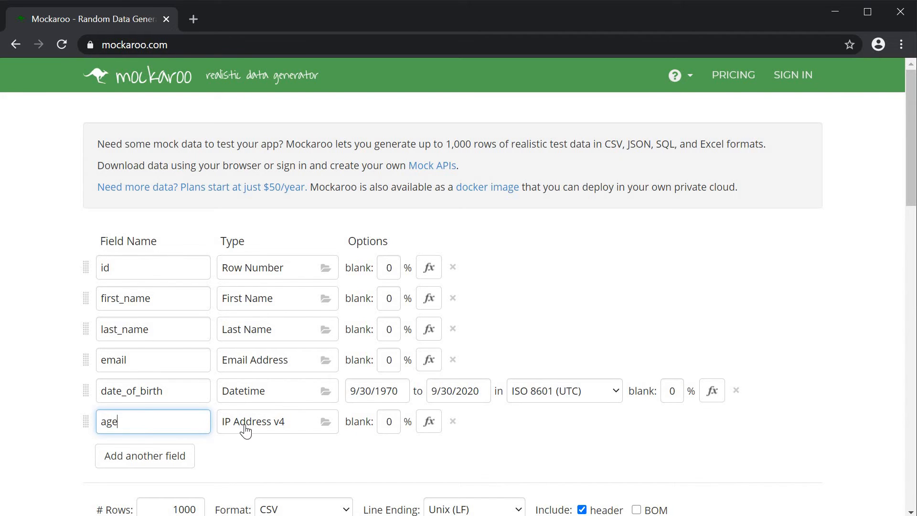
pyautogui.click(277, 422)
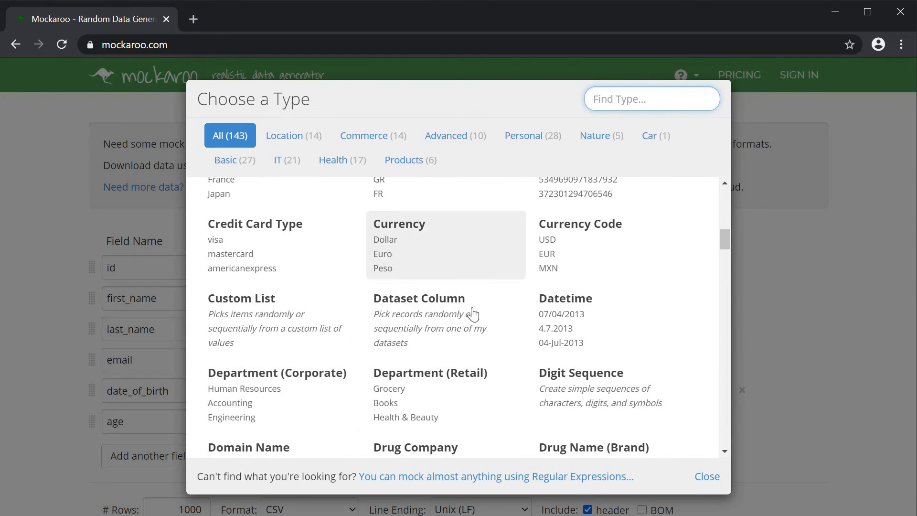
pyautogui.scroll(-3)
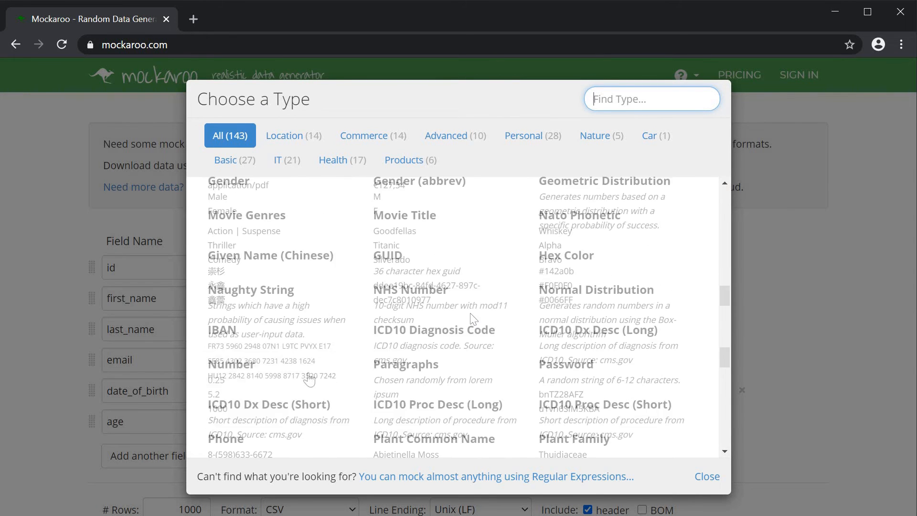
pyautogui.click(231, 364)
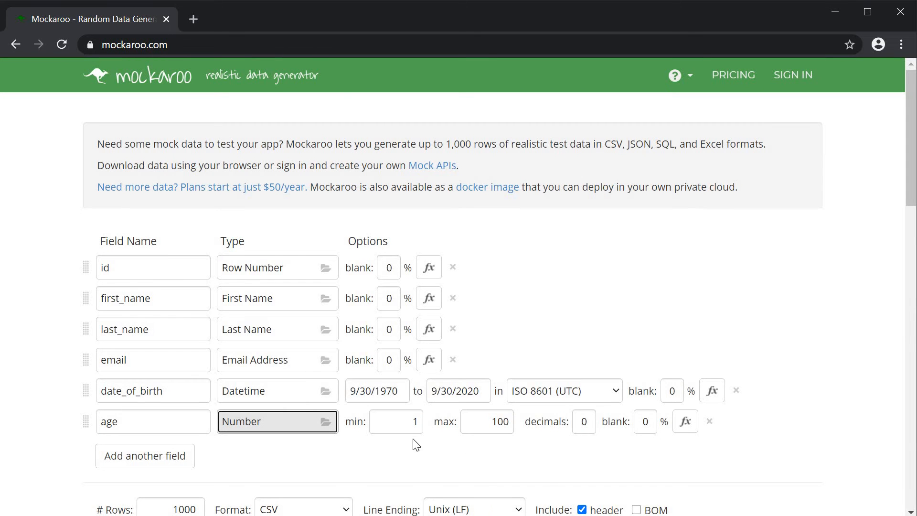
pyautogui.click(396, 421)
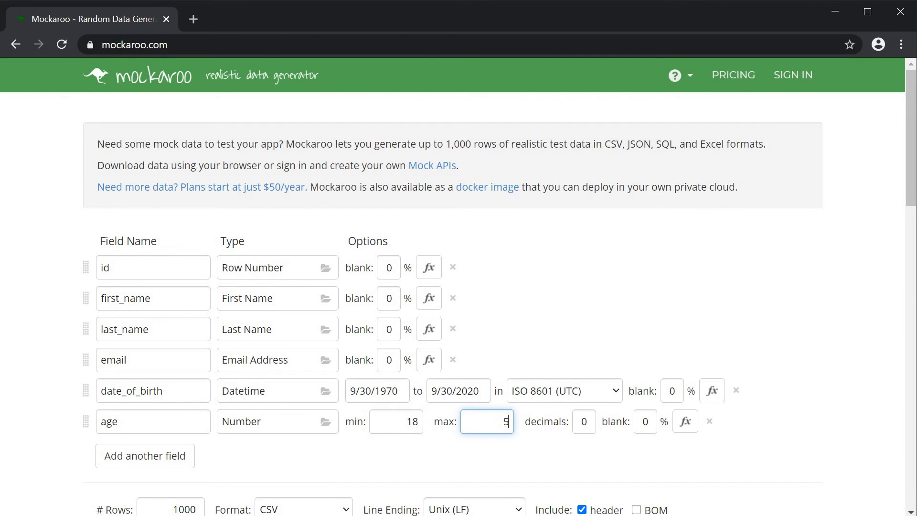
pyautogui.write('8')
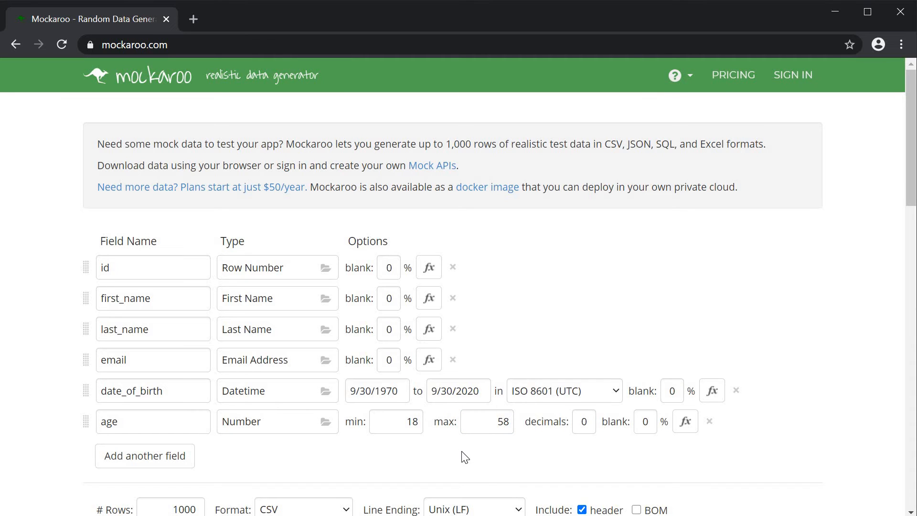
pyautogui.moveTo(290, 463)
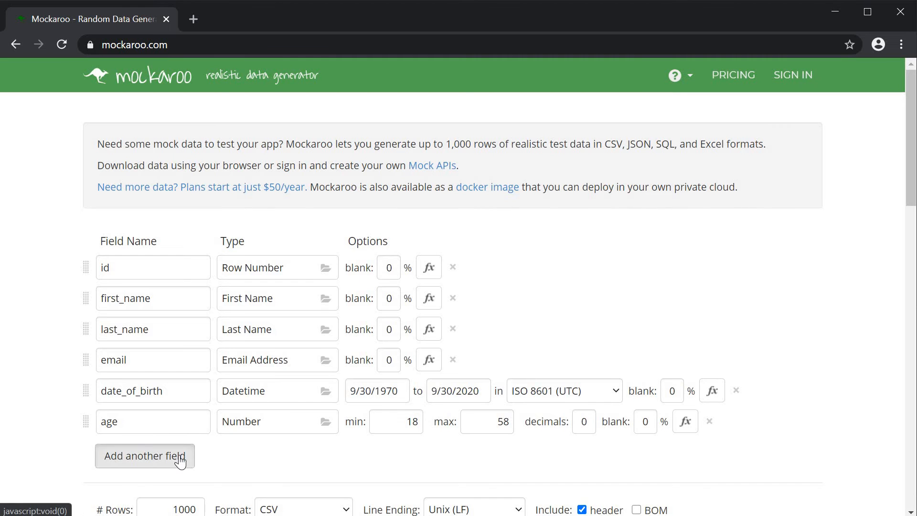
# Add a country field of type Country producing country names
pyautogui.write('country')
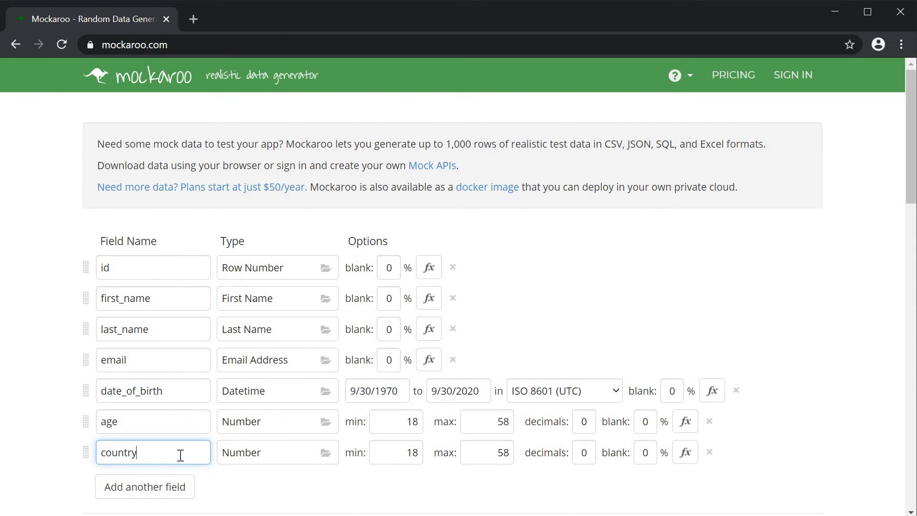
pyautogui.click(277, 452)
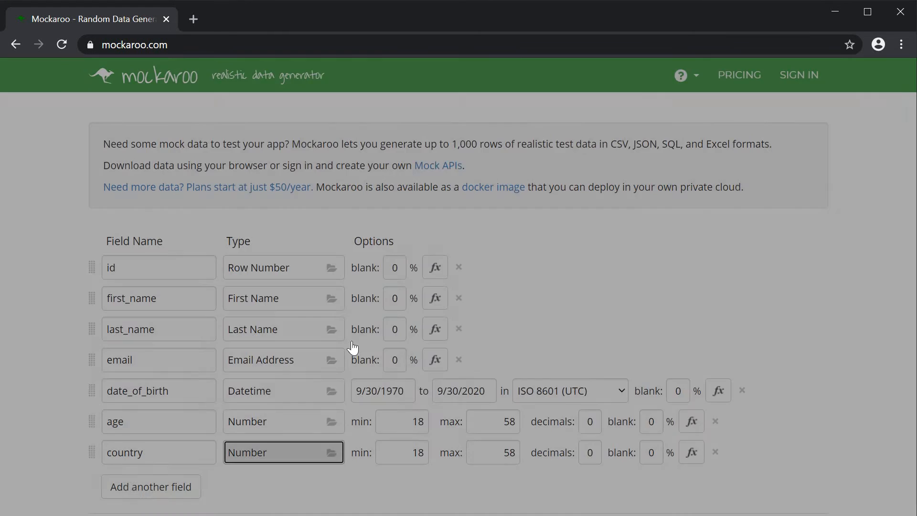
pyautogui.click(283, 453)
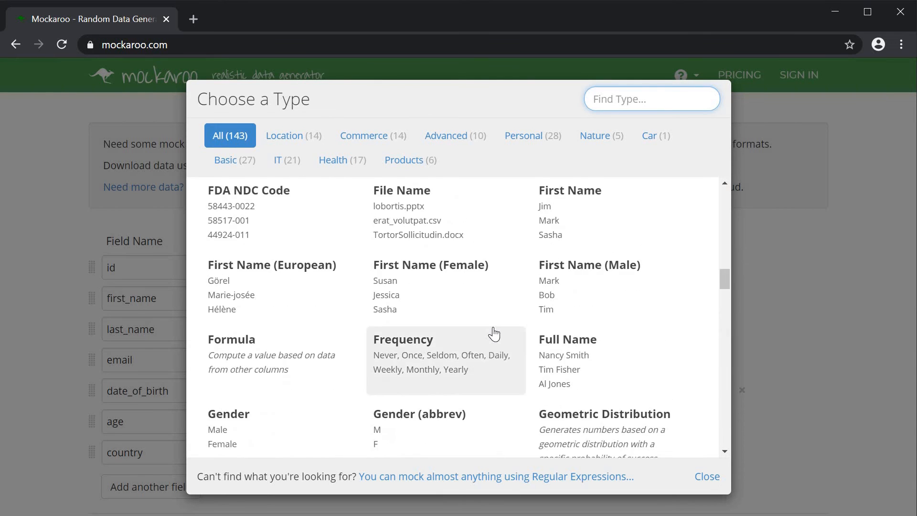
pyautogui.click(707, 475)
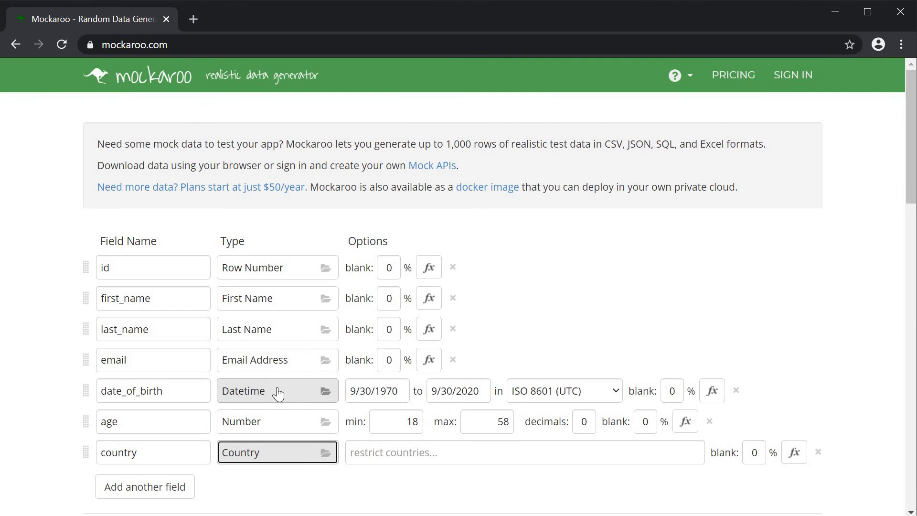
# Add a phone field of type Phone with the digits-only ########## format
pyautogui.write('phone')
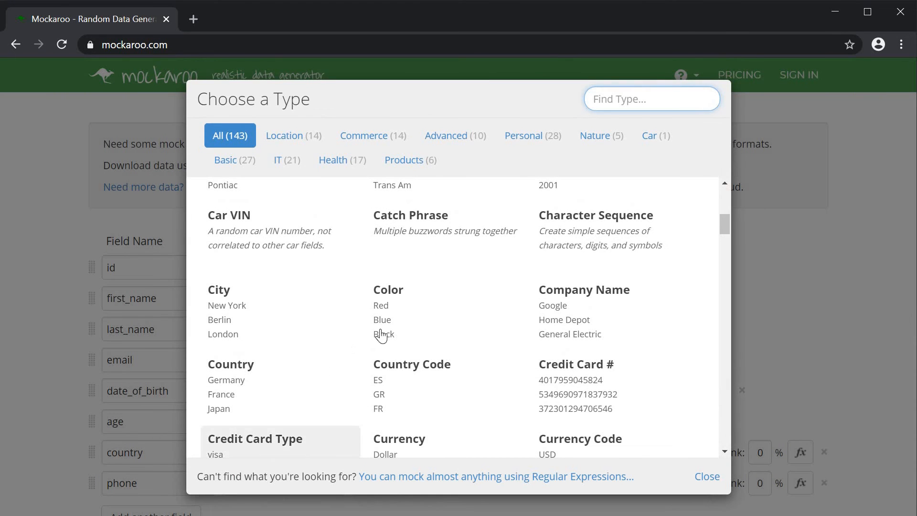
pyautogui.scroll(-3)
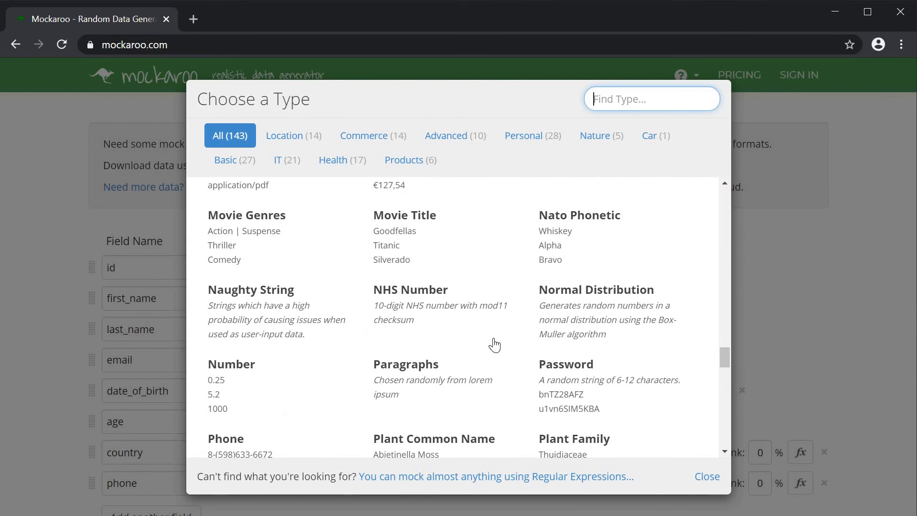
pyautogui.scroll(-3)
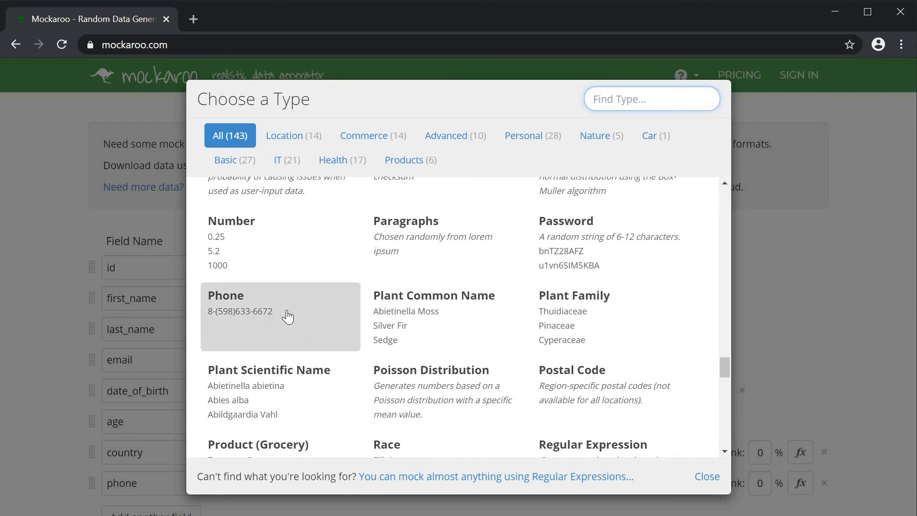
pyautogui.click(281, 316)
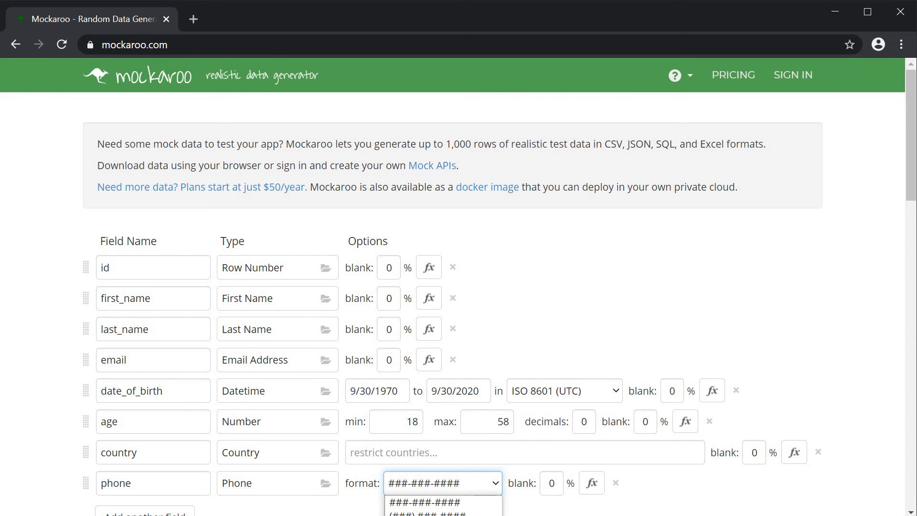
pyautogui.click(440, 502)
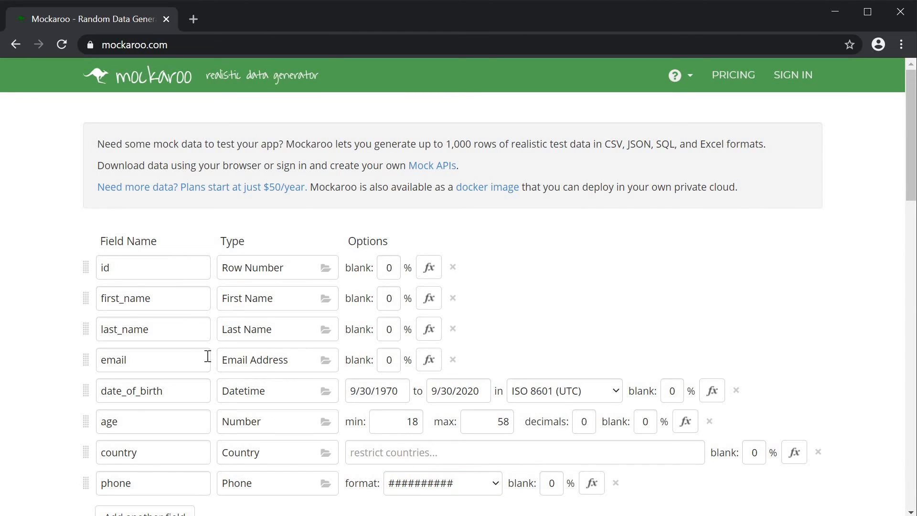
pyautogui.moveTo(209, 392)
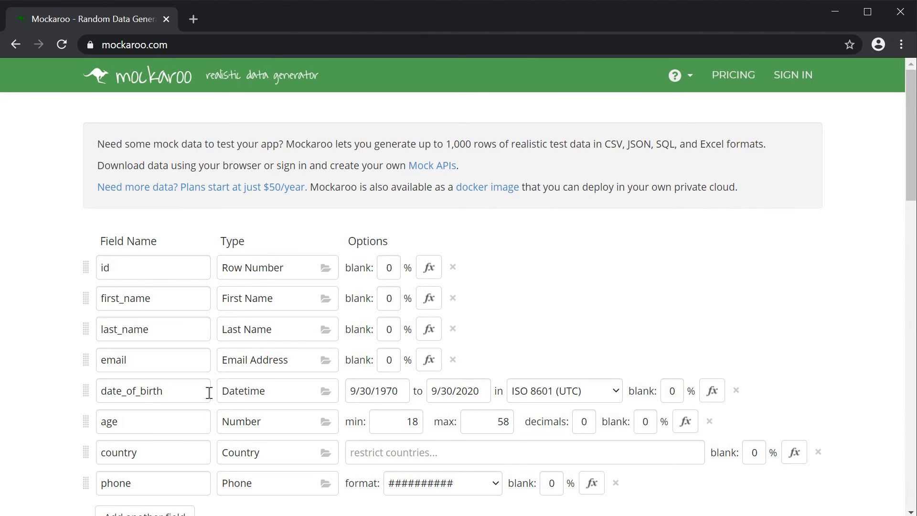
# Set output to 200 rows of JSON as an array with null values excluded
pyautogui.scroll(-3)
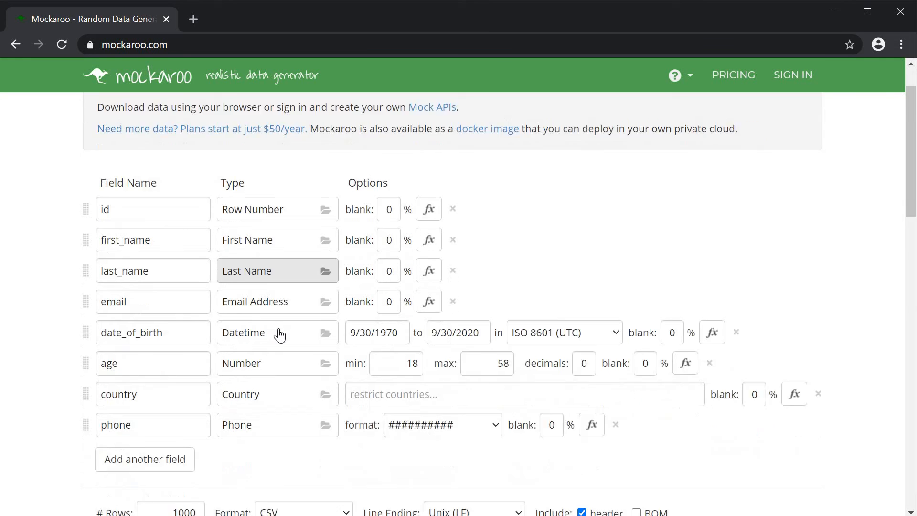
pyautogui.scroll(-3)
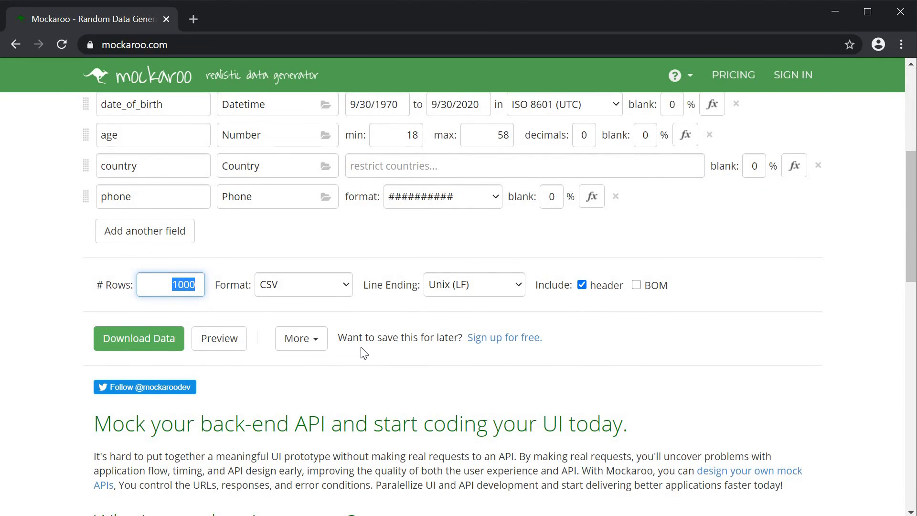
pyautogui.write('200')
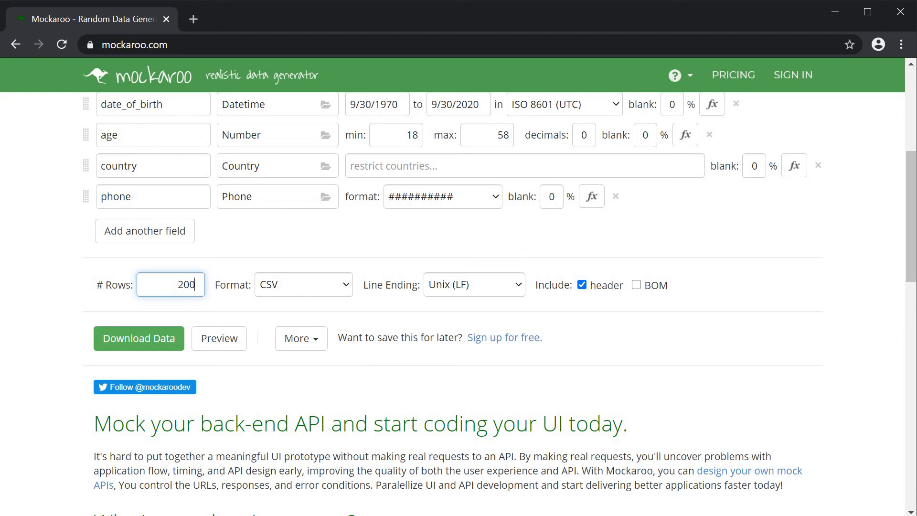
pyautogui.click(302, 285)
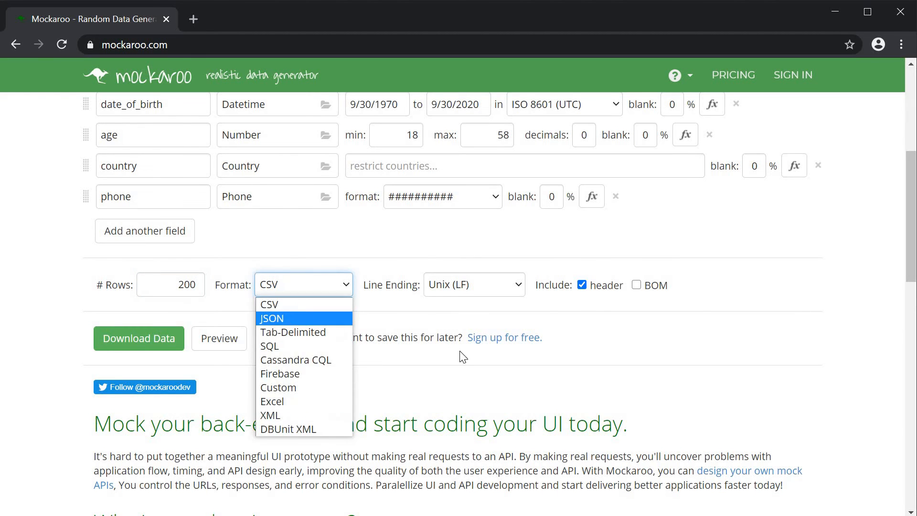
pyautogui.click(272, 318)
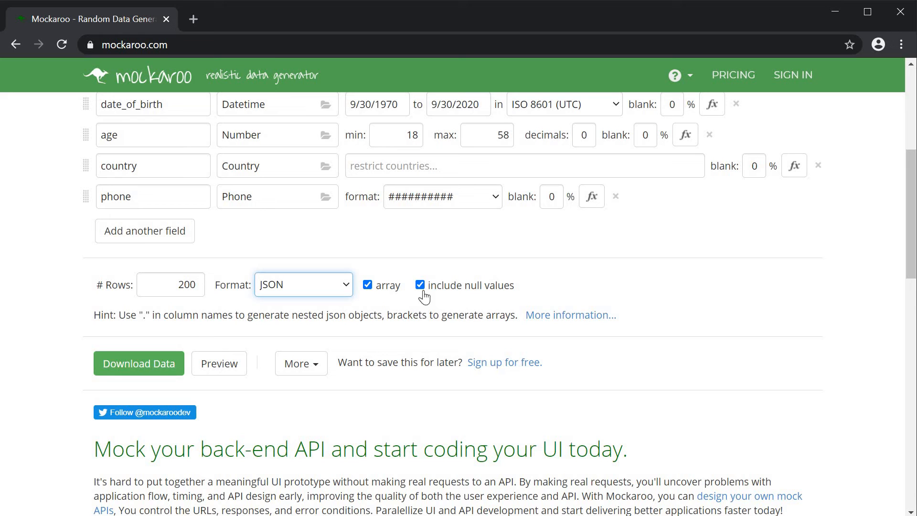
pyautogui.click(420, 285)
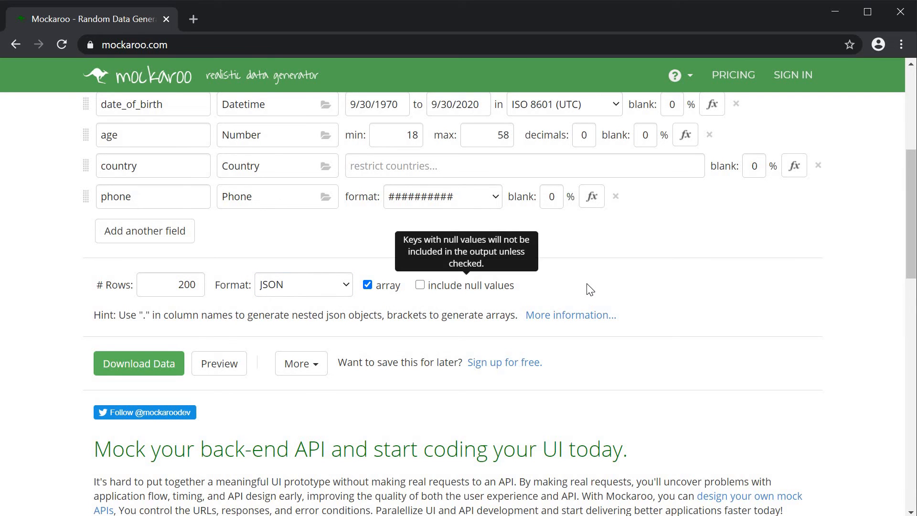
pyautogui.moveTo(590, 288)
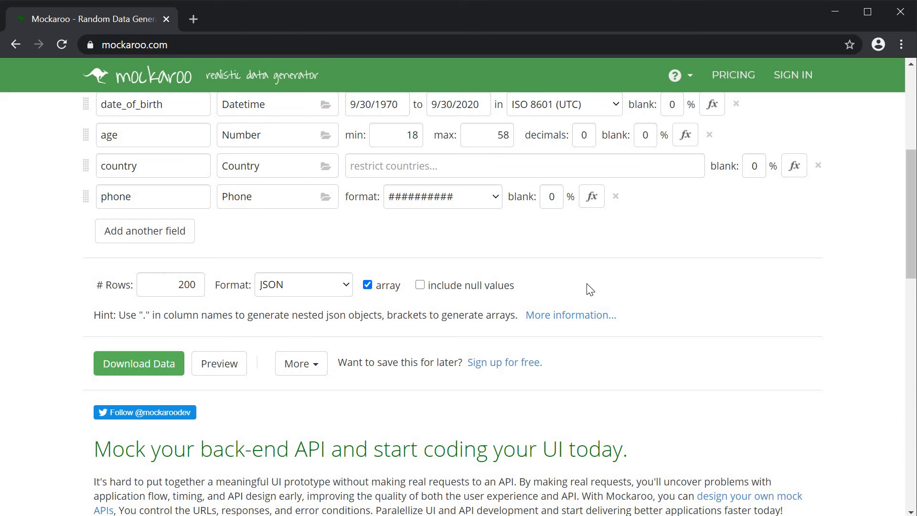
pyautogui.moveTo(344, 378)
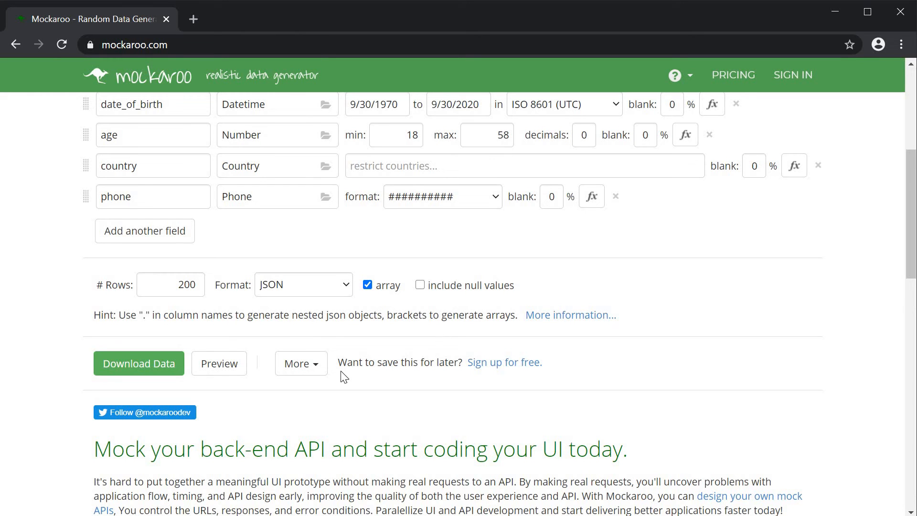
pyautogui.moveTo(220, 367)
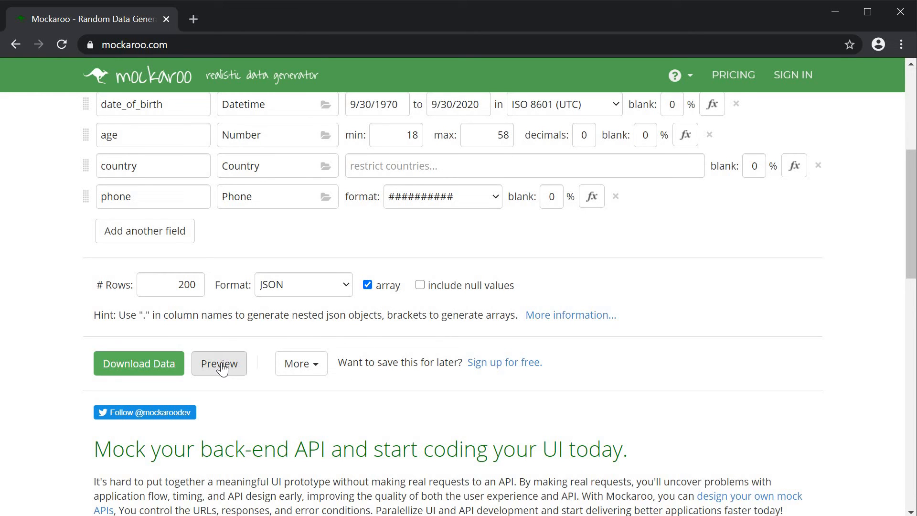
pyautogui.click(218, 363)
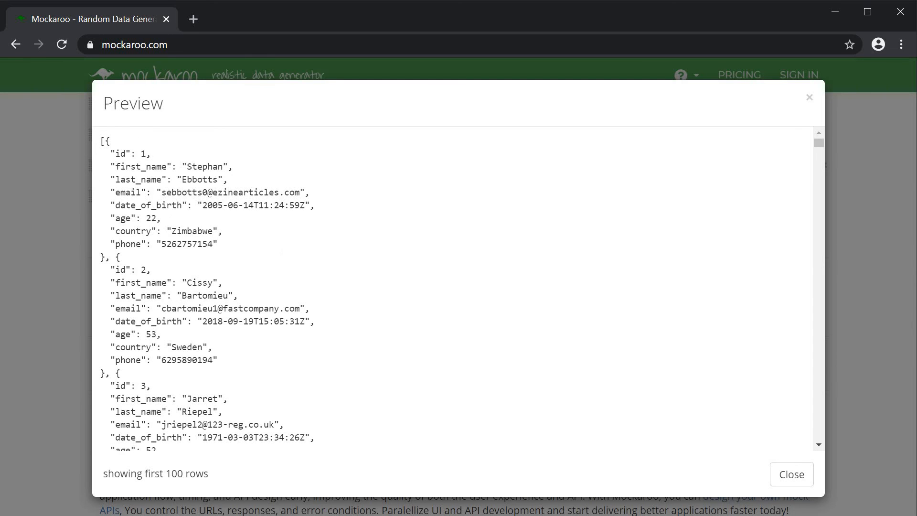
pyautogui.moveTo(808, 101)
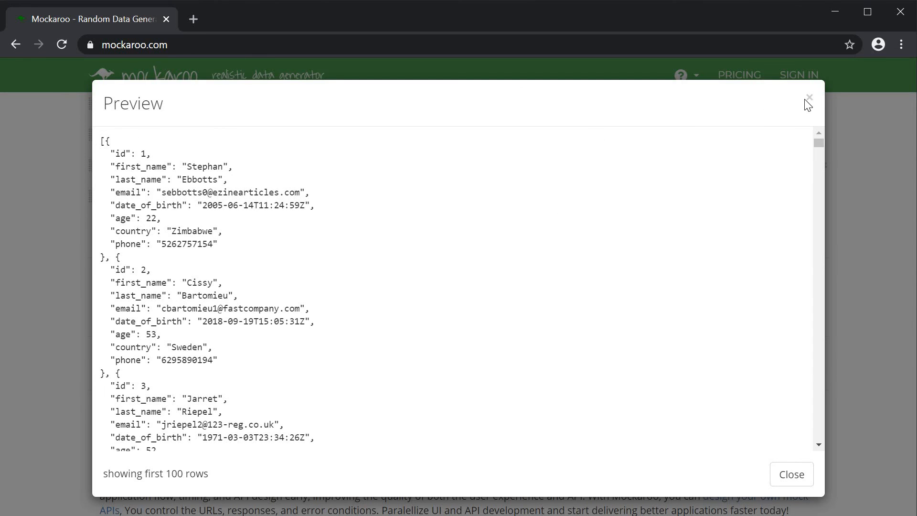
pyautogui.click(139, 363)
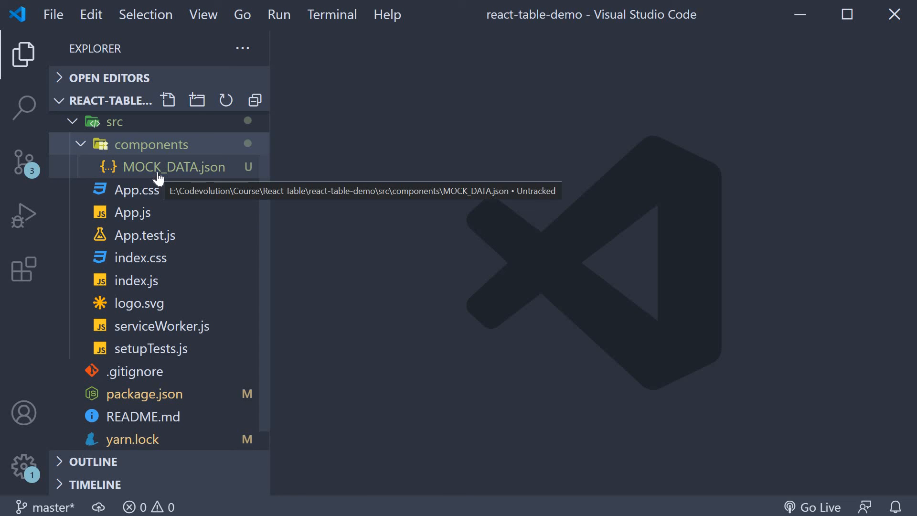
pyautogui.moveTo(436, 292)
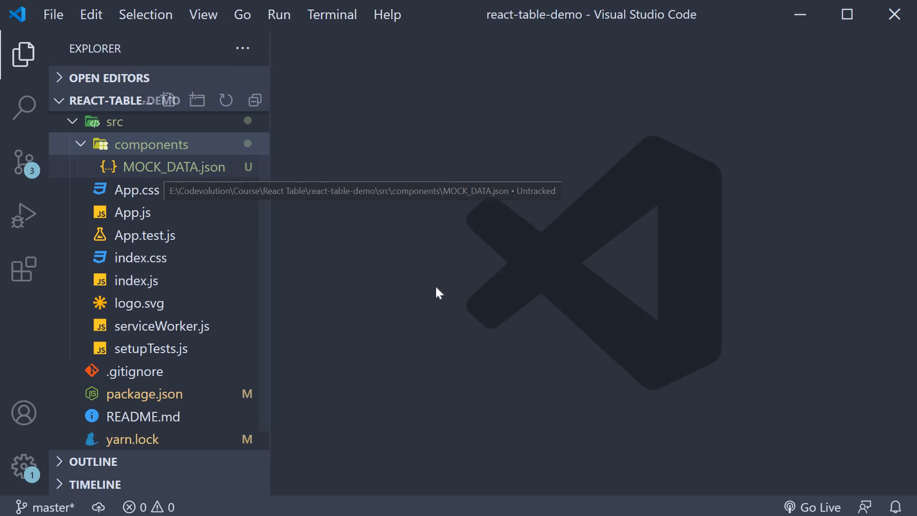
pyautogui.moveTo(439, 293)
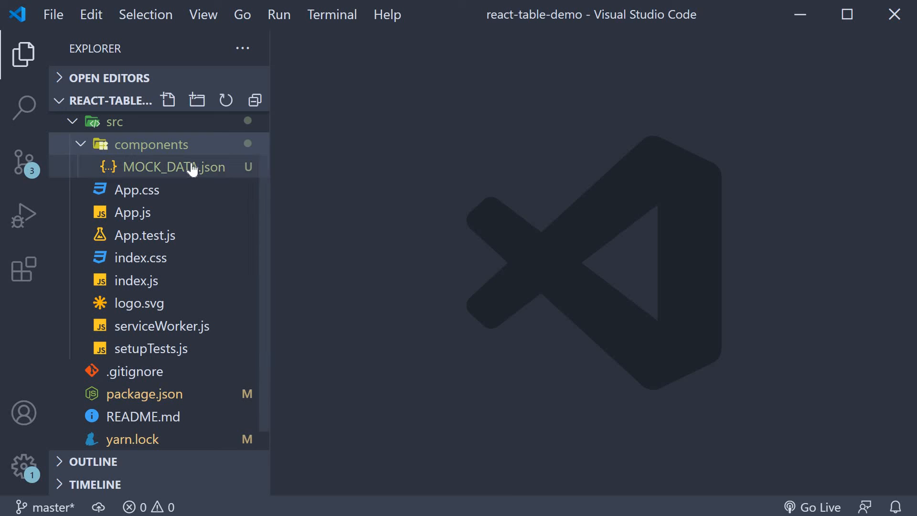
# Inspect MOCK_DATA.json's user records in src/components, then close it
pyautogui.doubleClick(173, 166)
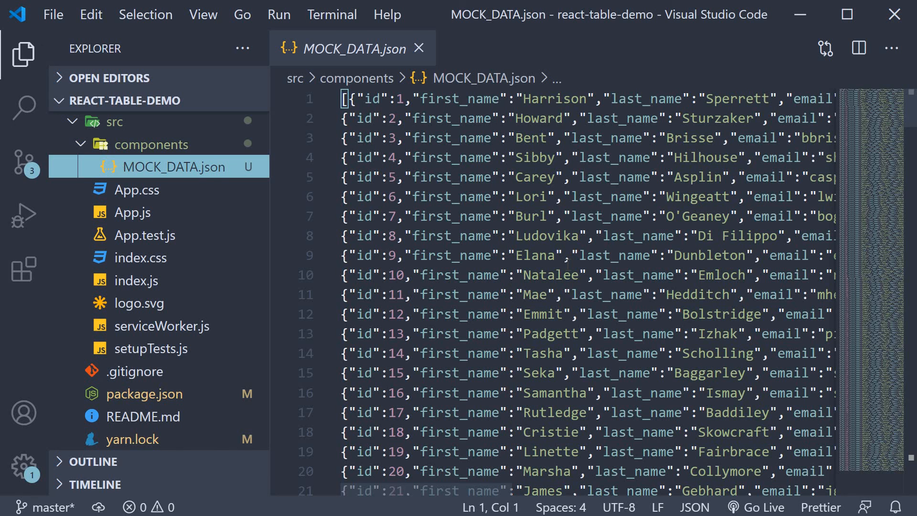
pyautogui.click(418, 48)
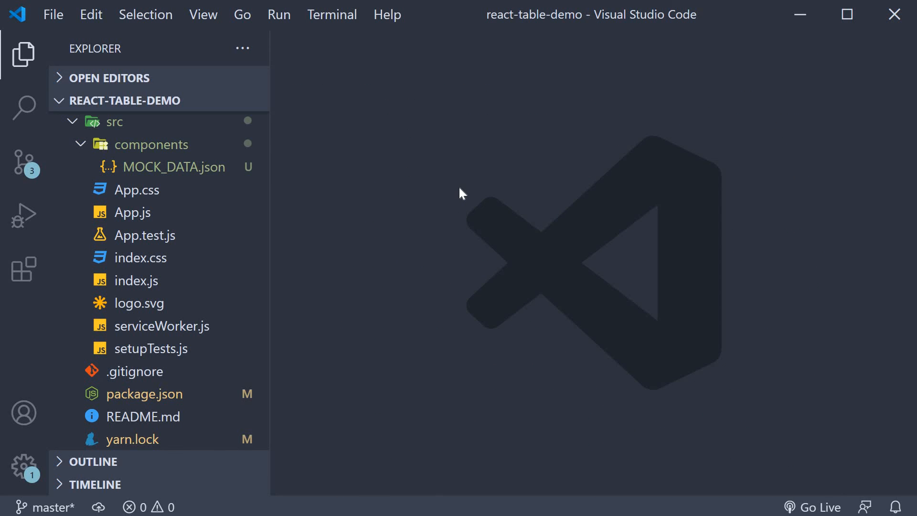